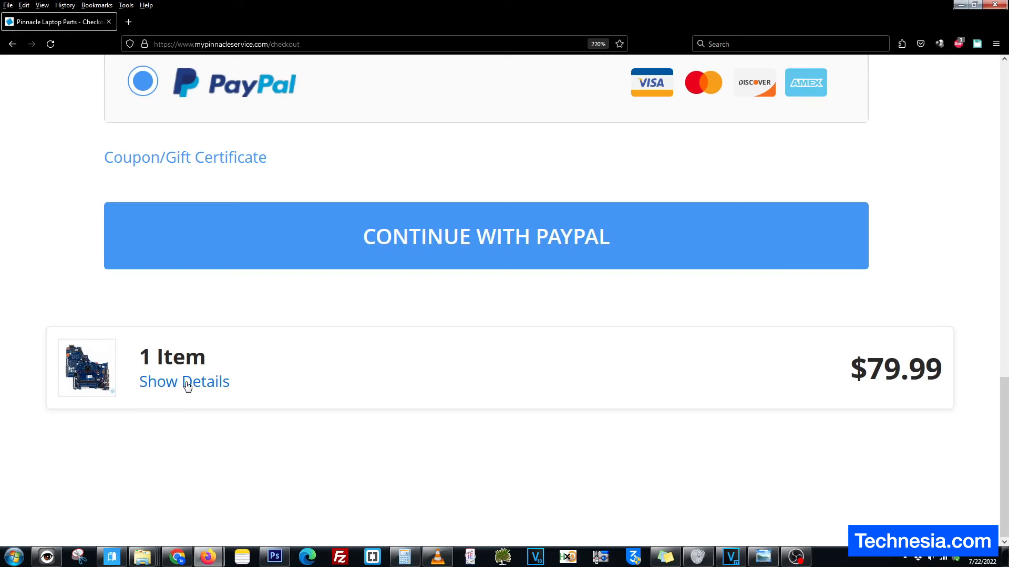
Expand the 1-item order details and scroll through the $79.99 HP motherboard, free shipping and $0.00 tax.
{"action": "left_click", "coordinate": [184, 381]}
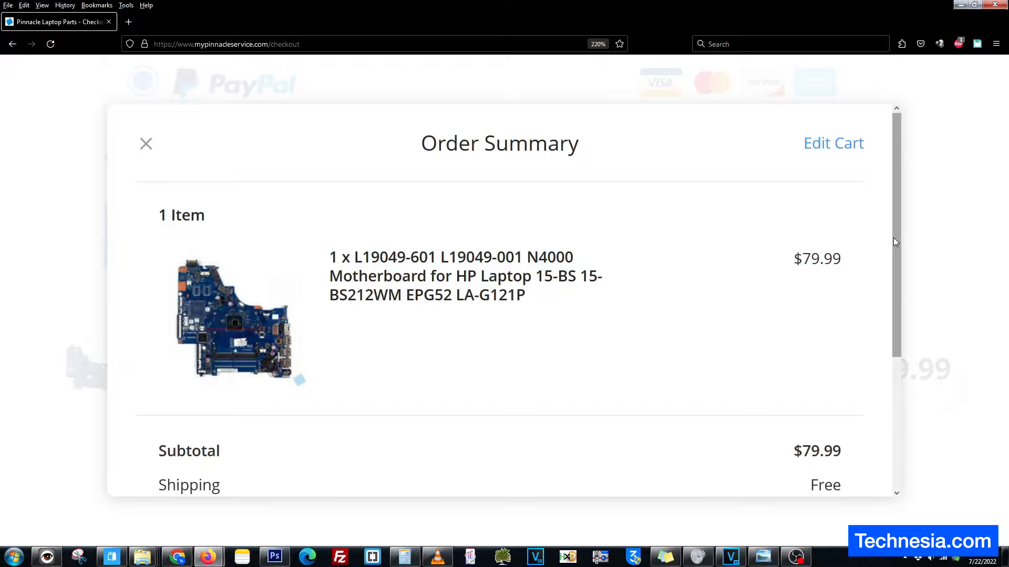
{"action": "scroll", "scroll_direction": "down", "scroll_amount": 3}
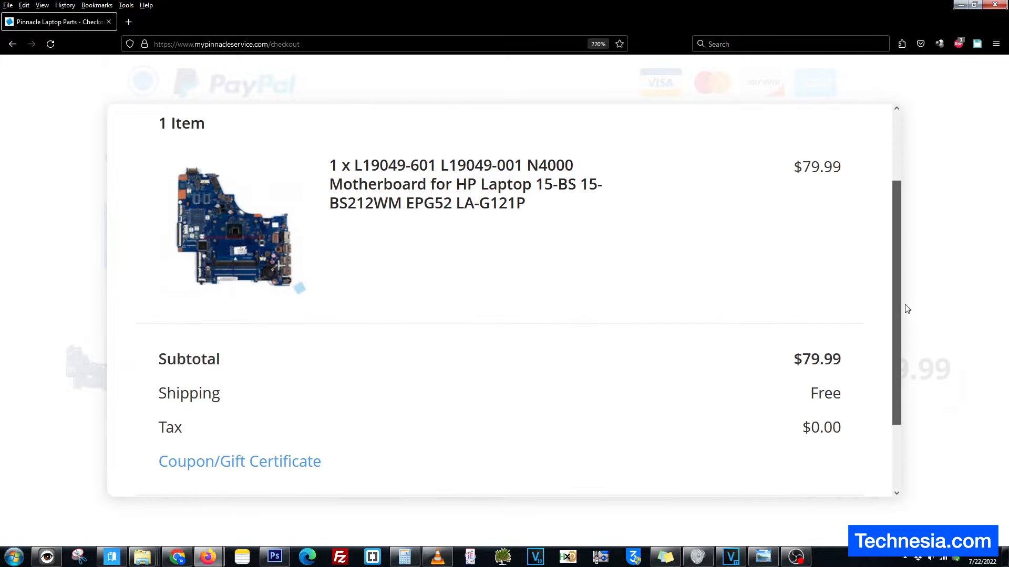
{"action": "scroll", "scroll_direction": "down", "scroll_amount": 3}
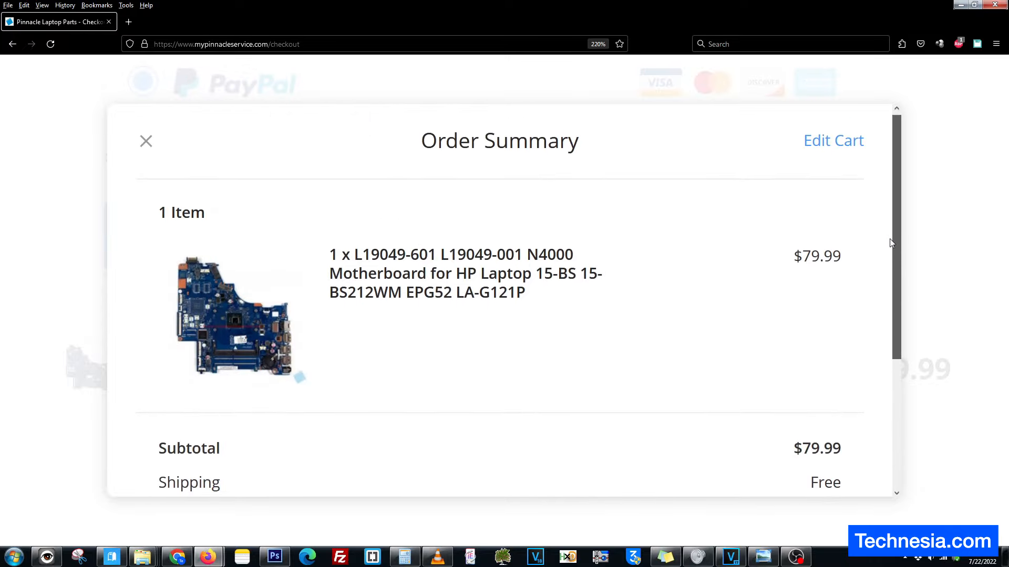
{"action": "scroll", "scroll_direction": "down", "scroll_amount": 3}
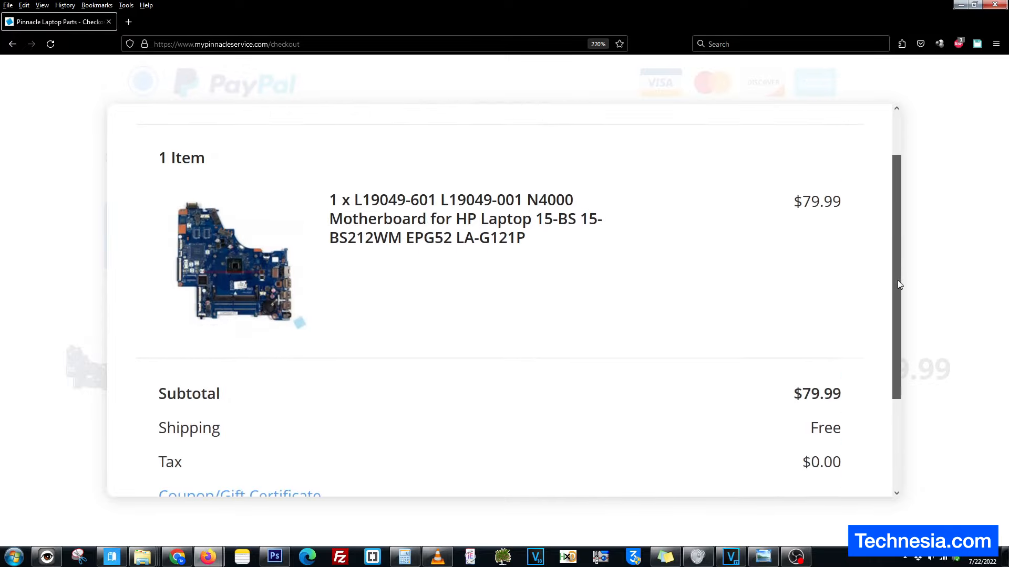